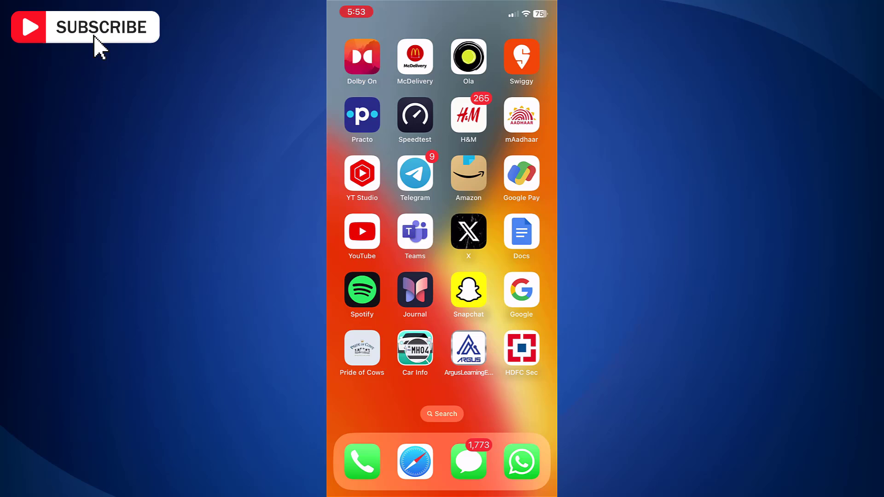
# Launch WhatsApp from the Home Screen dock to reach the Chats list
pyautogui.click(521, 461)
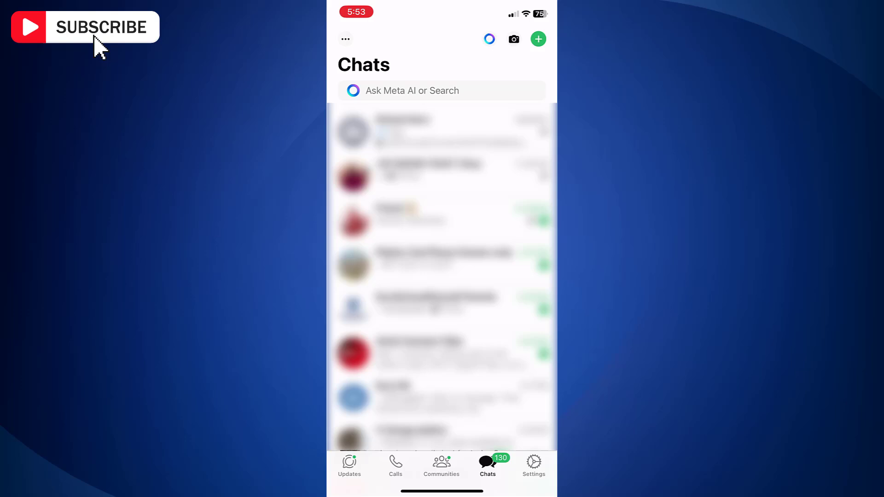
# Go to WhatsApp Settings and start Export chat for a chosen chat
pyautogui.click(533, 463)
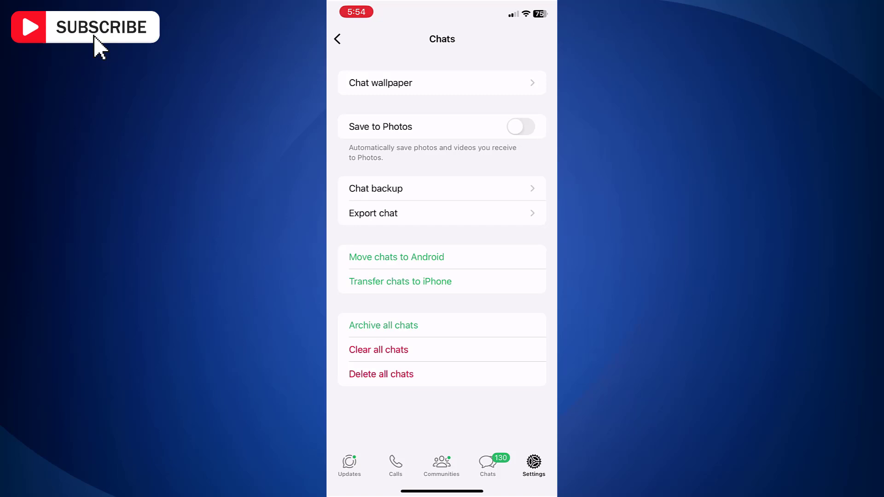
pyautogui.click(373, 213)
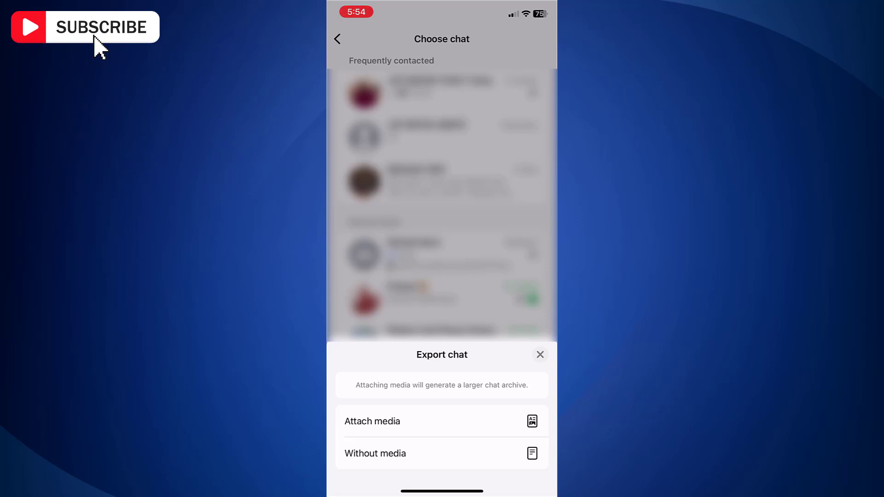
# Export the chat without media and choose Drive as the share destination
pyautogui.click(540, 355)
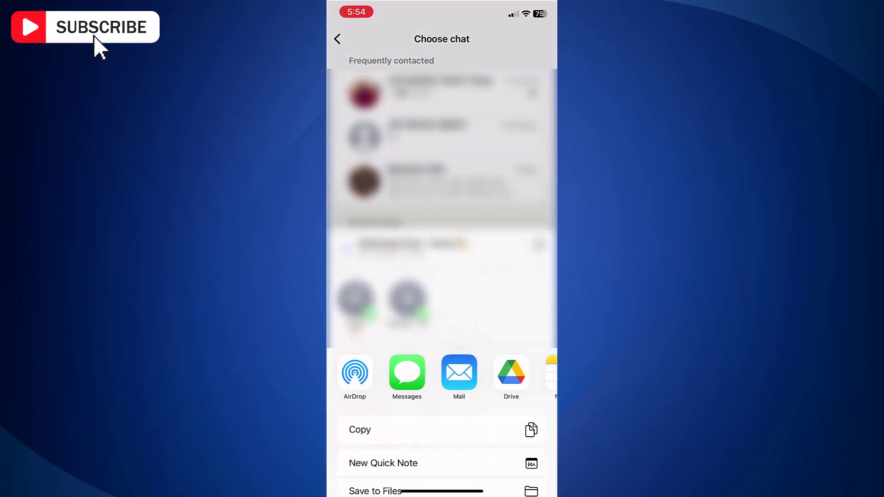
pyautogui.click(511, 375)
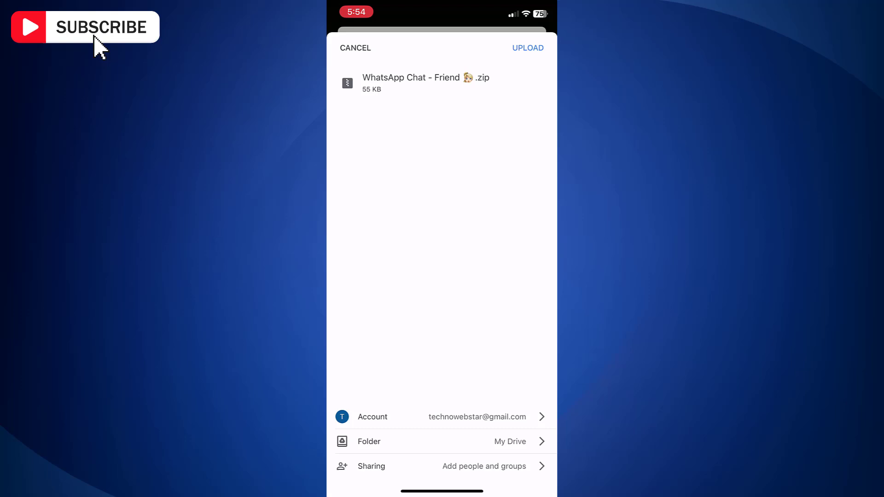
# Create a new 'Wapp bup' folder in My Drive as the save location
pyautogui.click(442, 442)
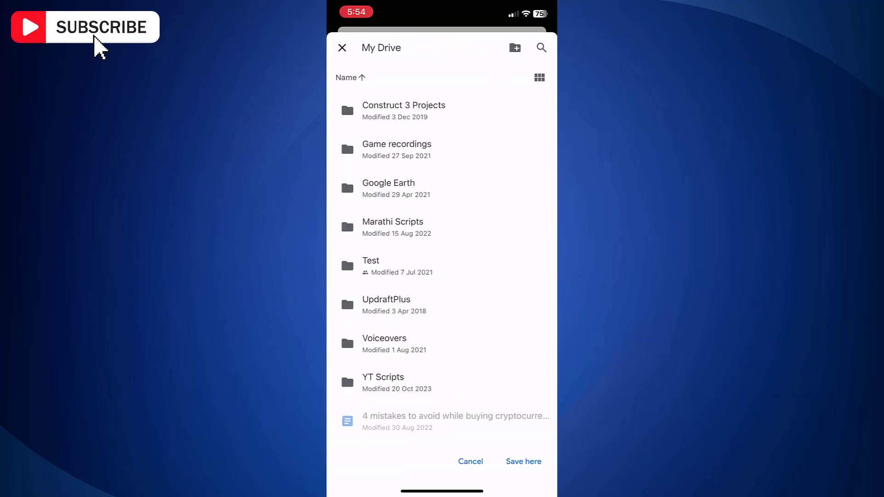
pyautogui.click(514, 47)
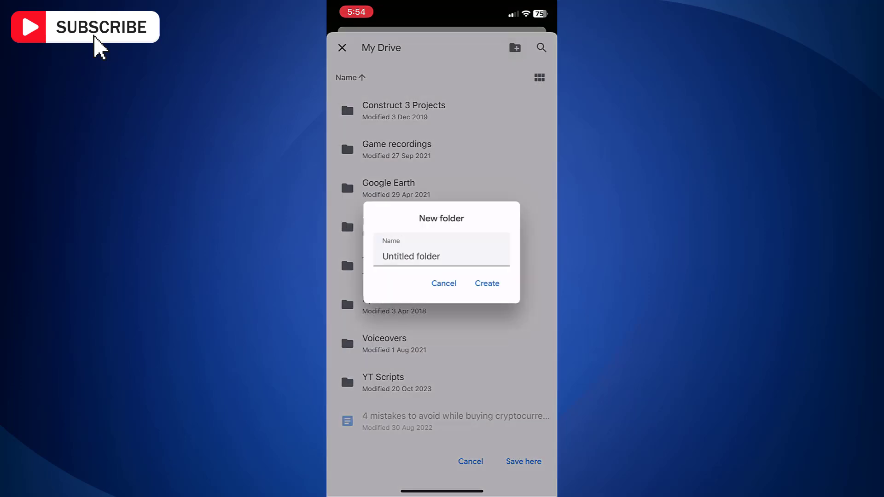
pyautogui.write('Wap')
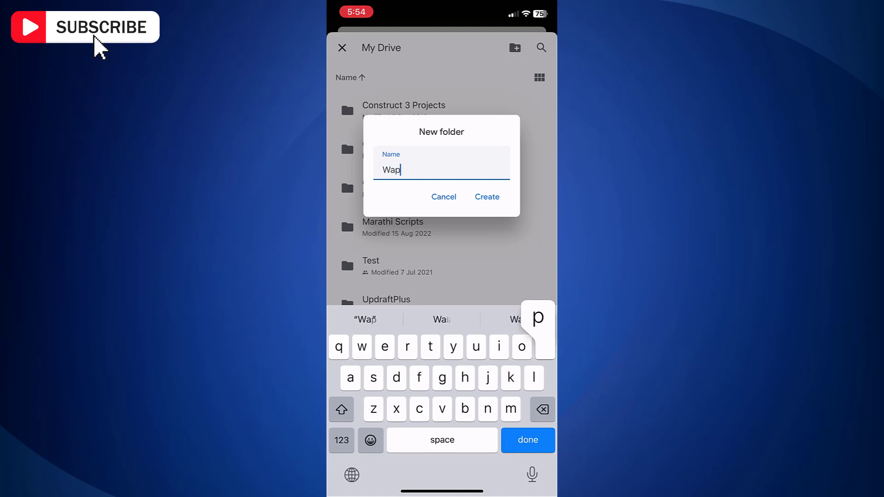
pyautogui.write('p bu')
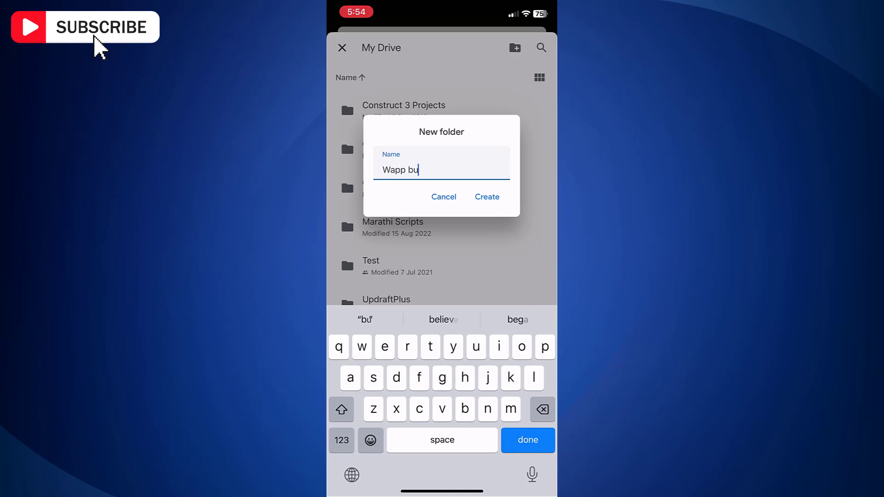
pyautogui.click(487, 196)
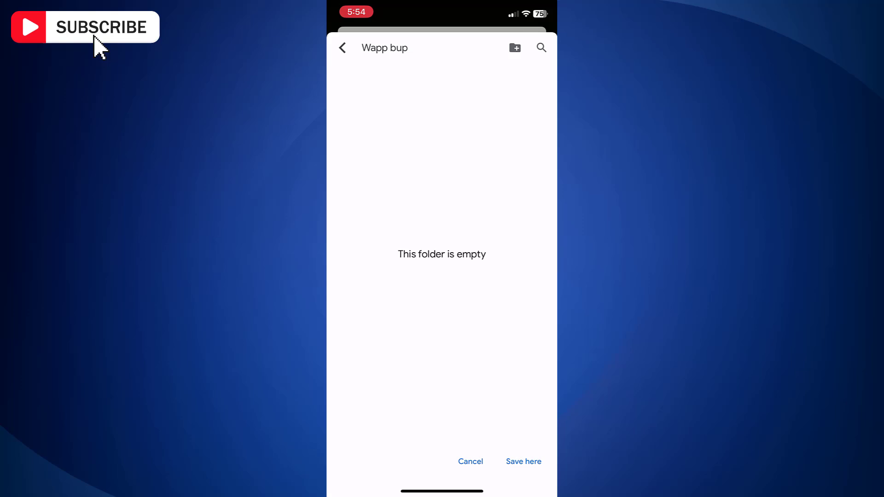
# Save and upload the chat zip into Wapp bup, then verify it in Drive
pyautogui.click(522, 462)
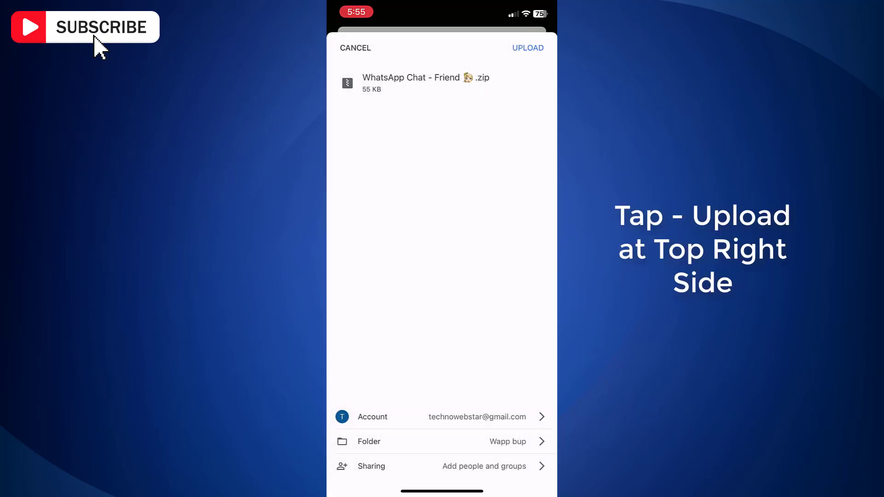
pyautogui.click(528, 47)
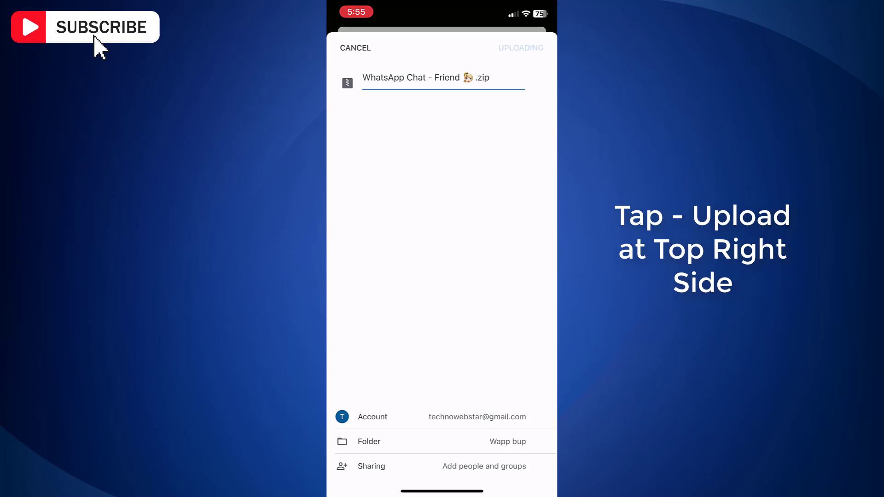
pyautogui.click(521, 47)
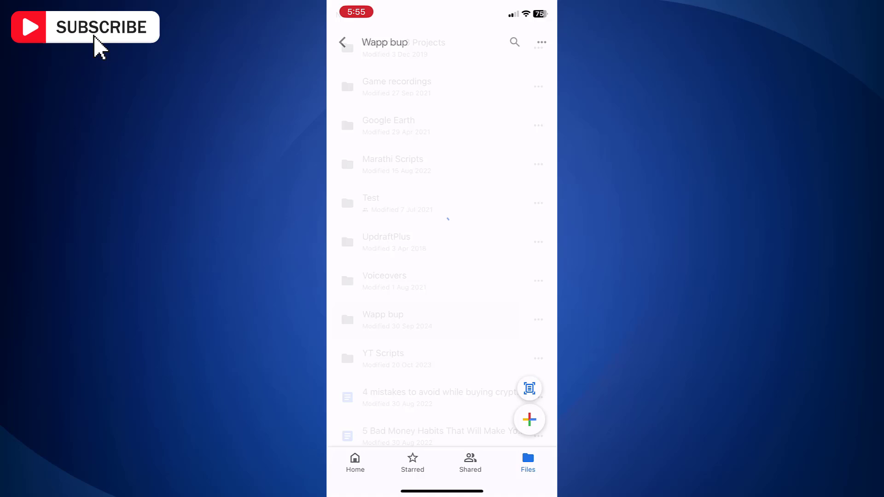
pyautogui.click(382, 319)
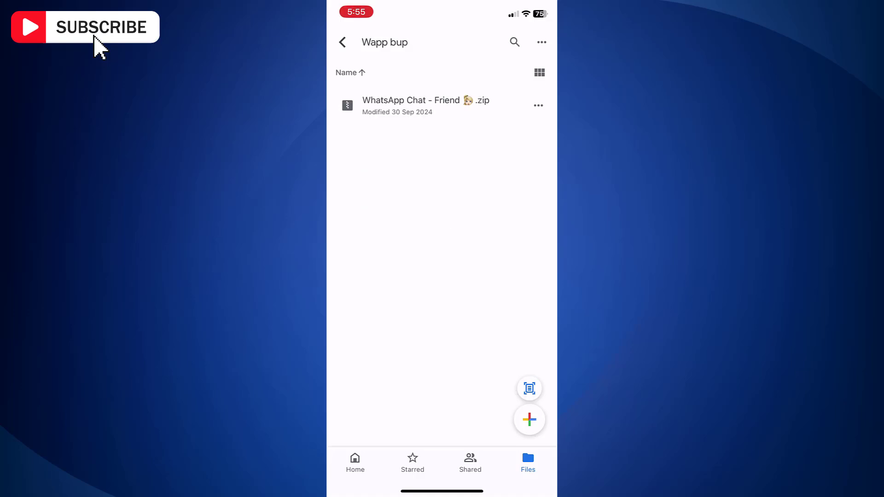